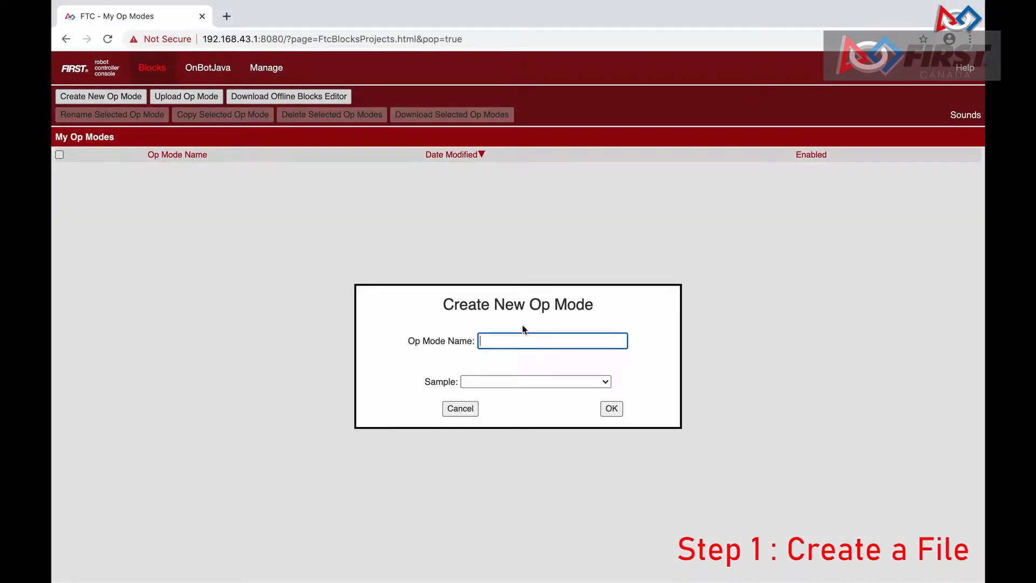
- Name the new op mode 'OperatorD...' and confirm its creation
text(OperatorD)
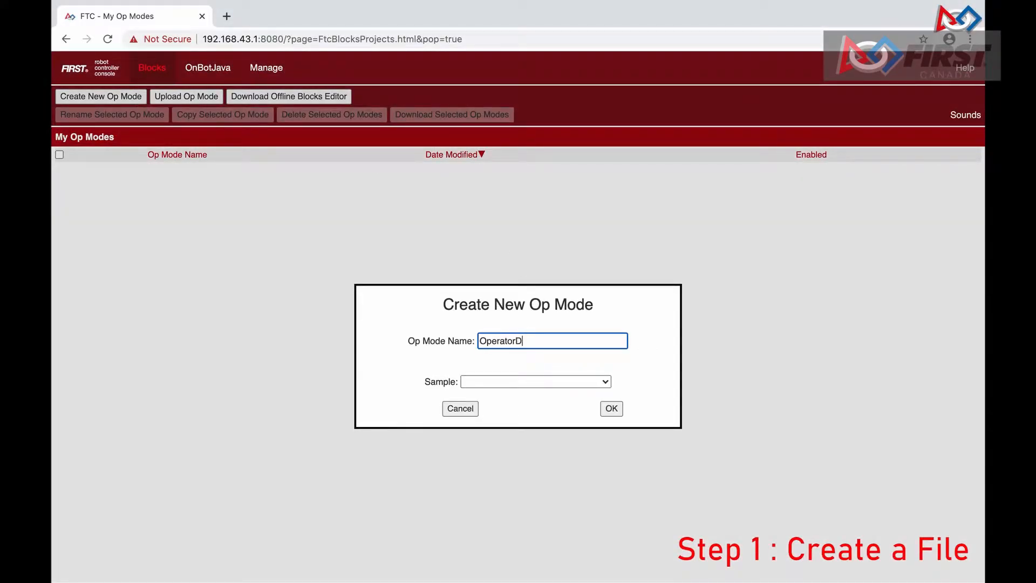
click(610, 408)
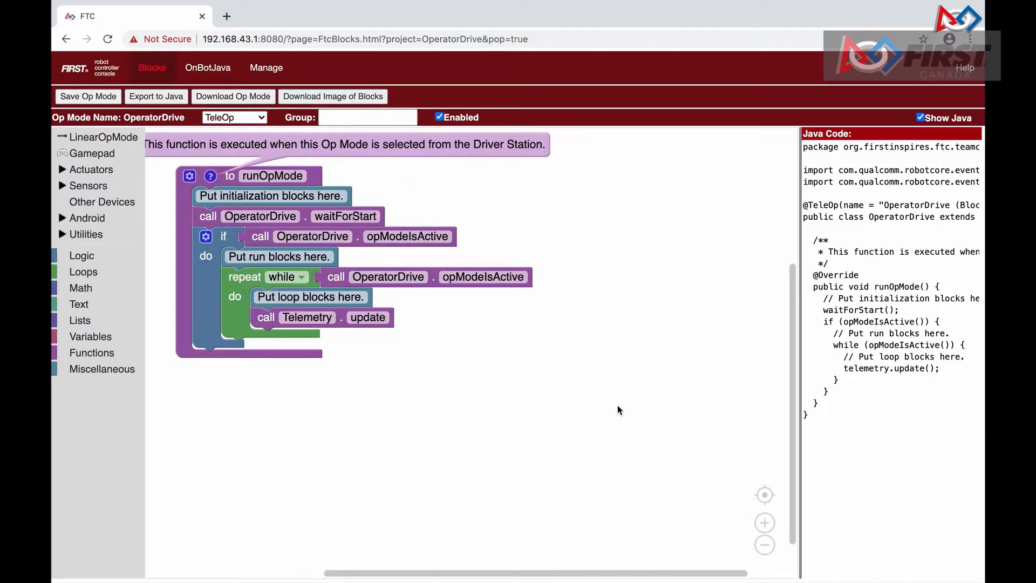
mouse_move(169, 192)
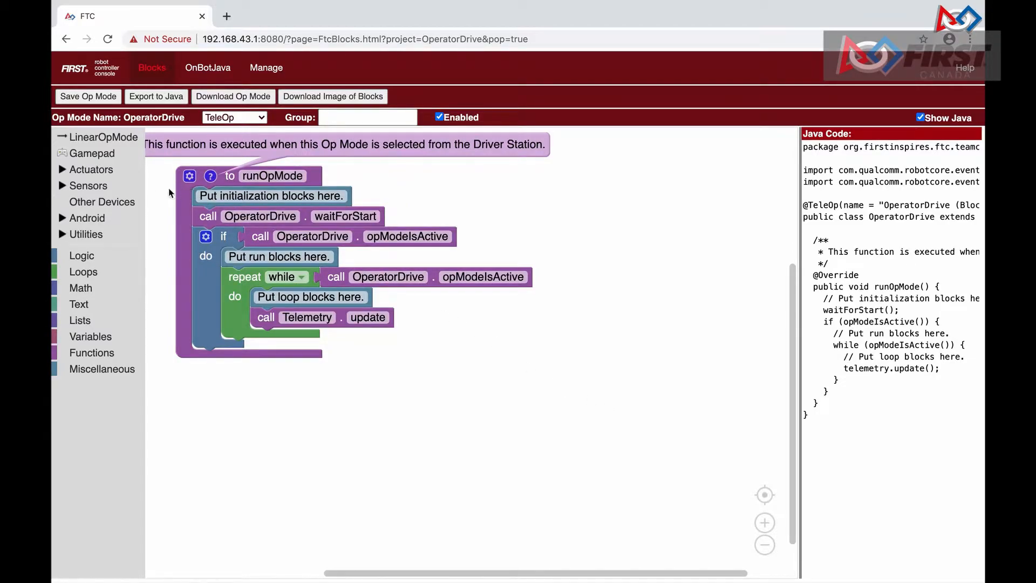
- Add a set Direction block in init that reverses rightMotor
click(91, 170)
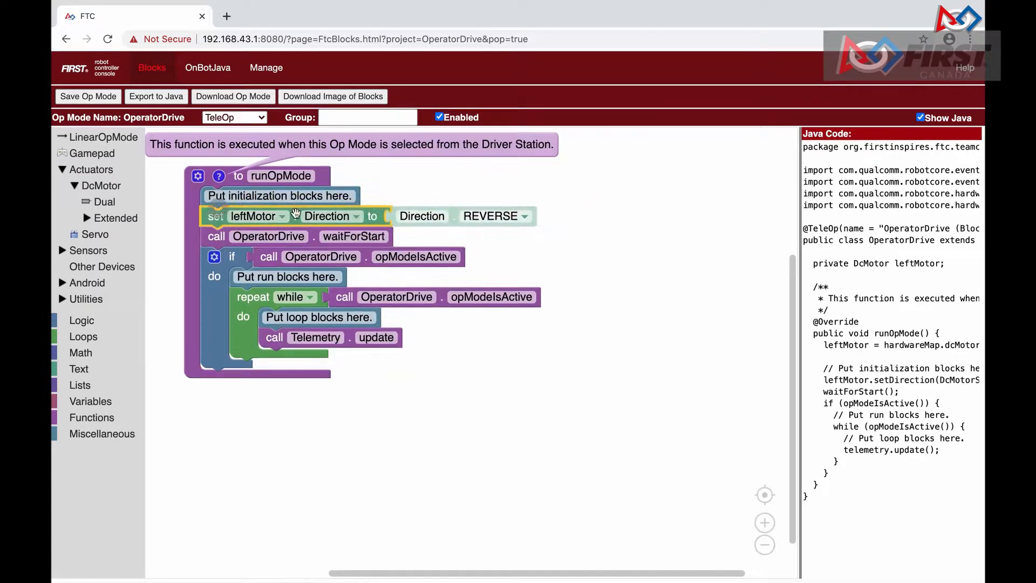
click(257, 216)
text(motorb)
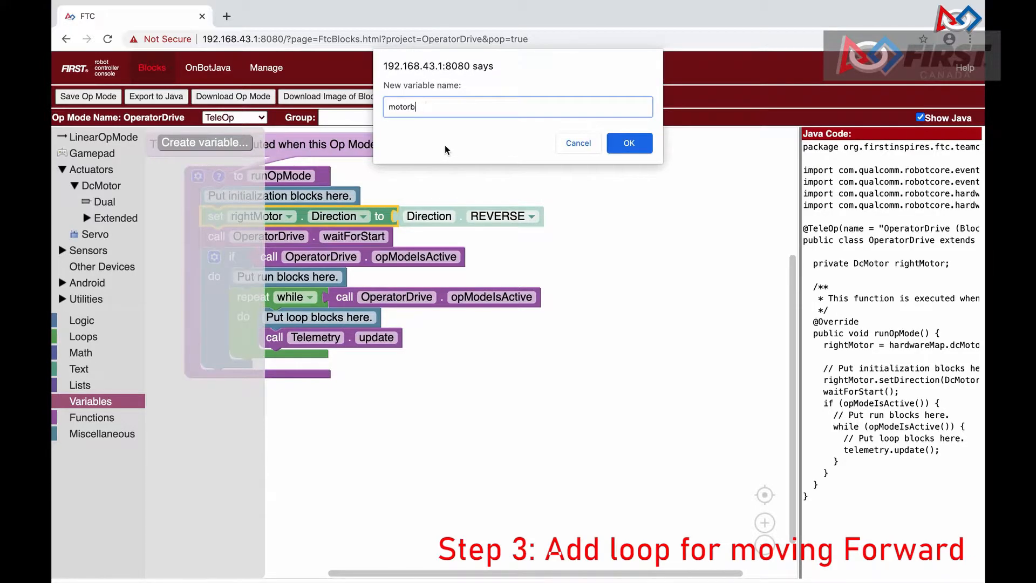
- Create motorButton and add an if/else in the loop conditioned on motorButton
click(628, 142)
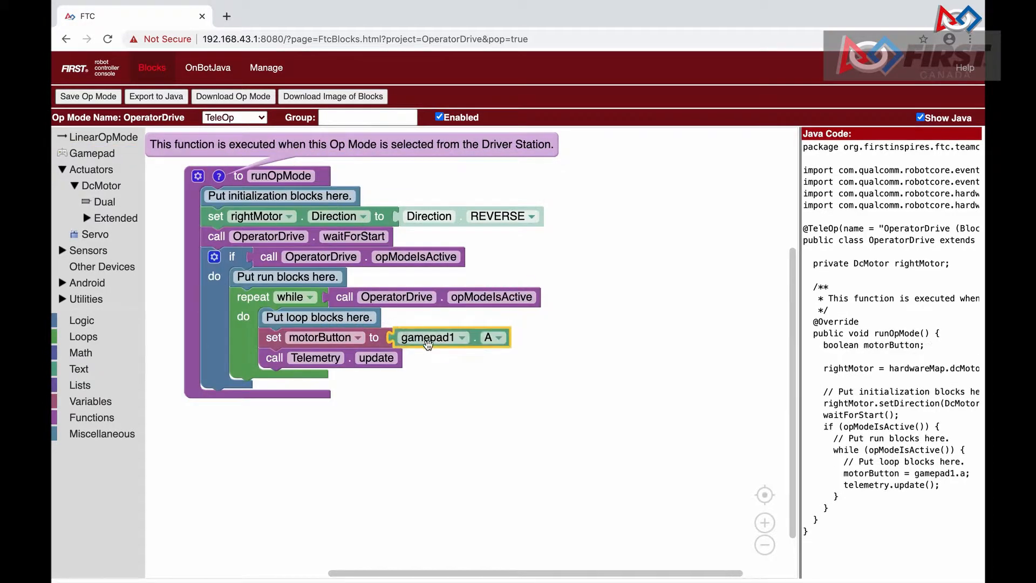
click(81, 320)
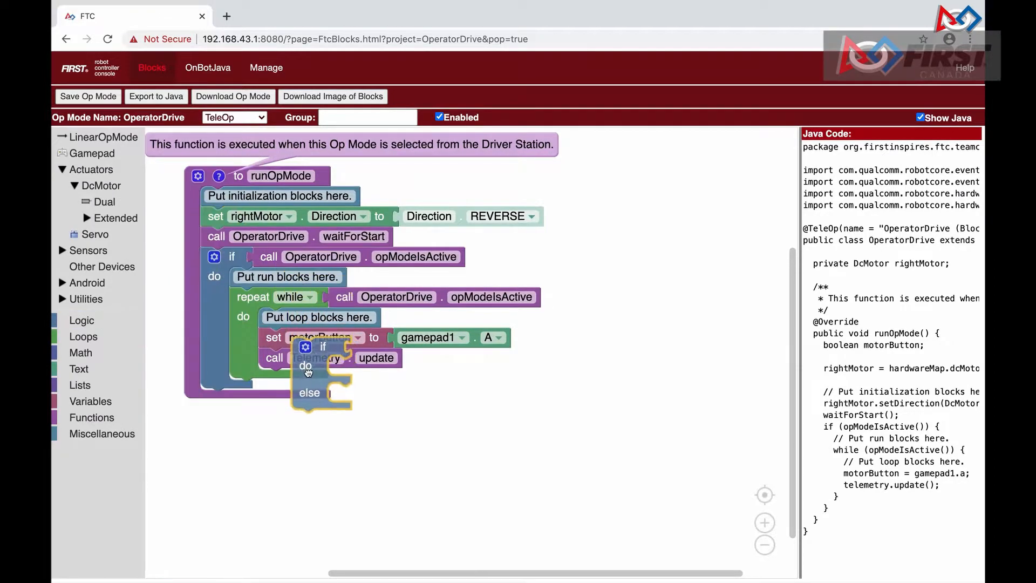
click(91, 401)
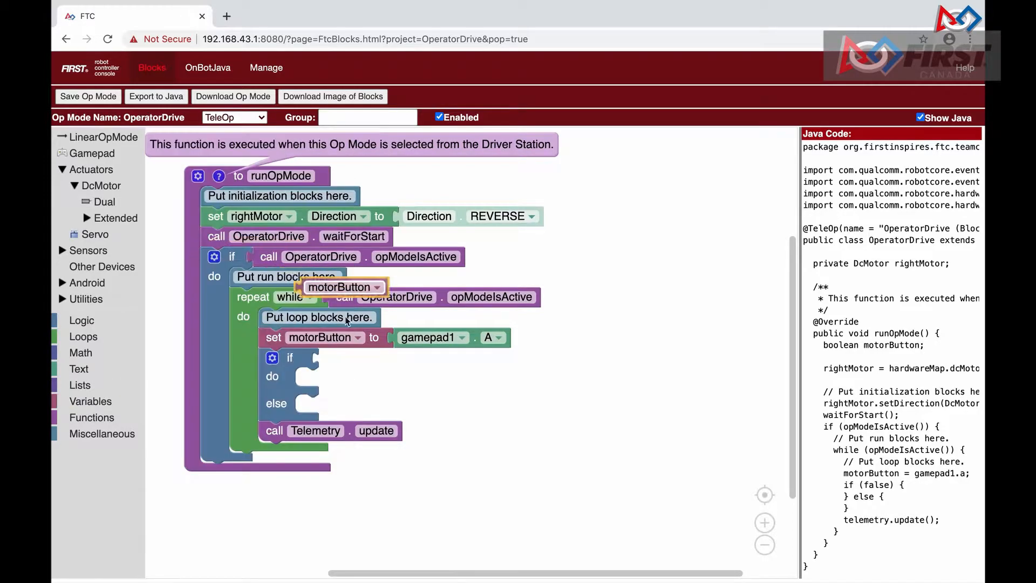
drag(343, 286, 363, 357)
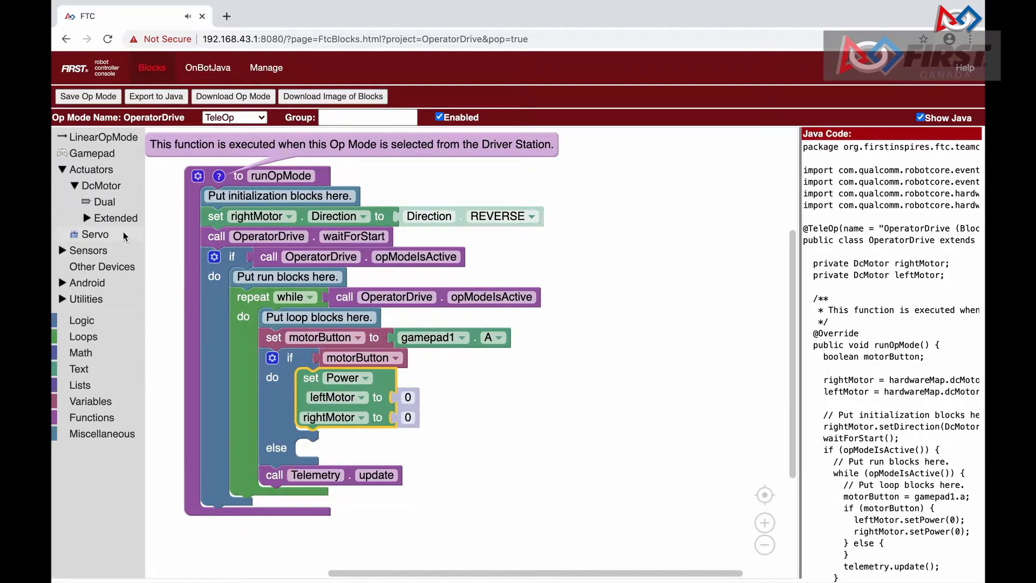
mouse_move(415, 397)
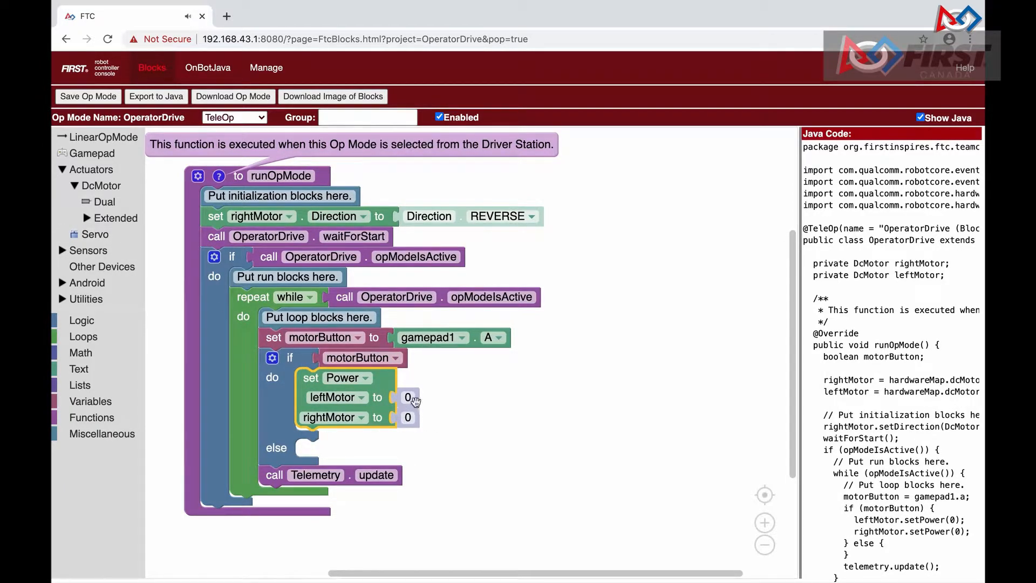
- Set the do-branch motor power to 0.1 and add a power block for the else branch
click(408, 397)
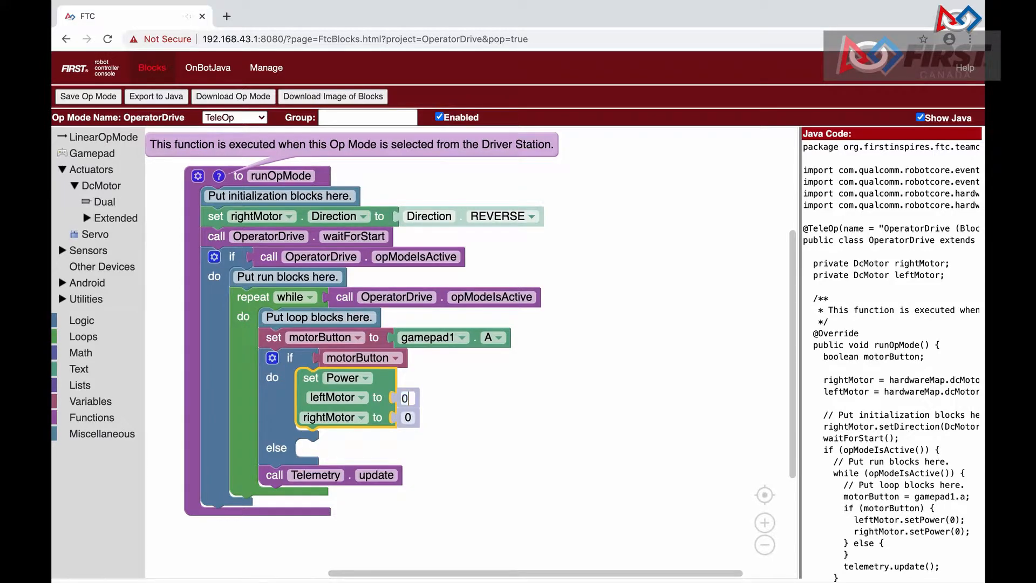
text(0.1)
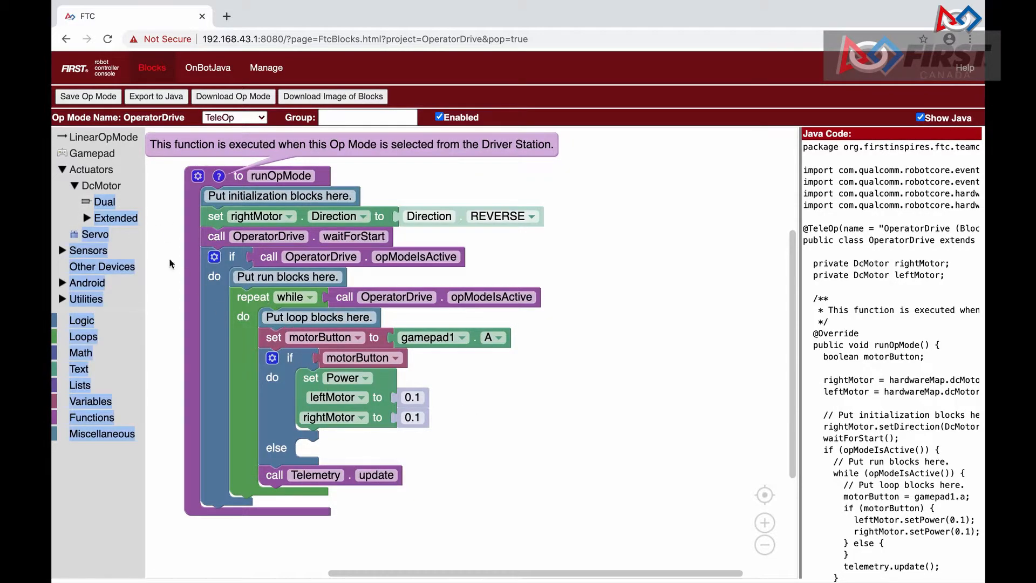
click(104, 202)
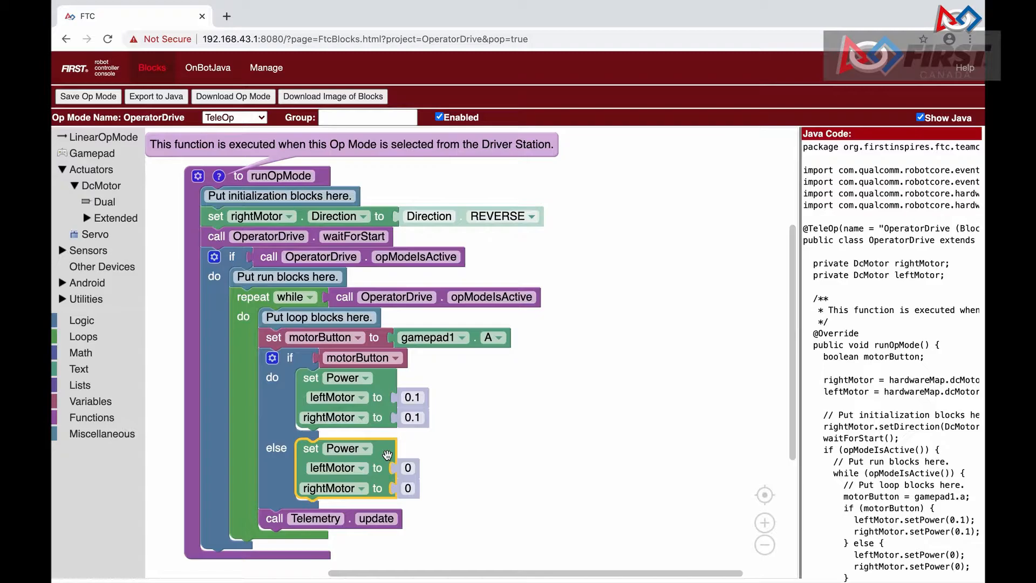
- Create the servoPos and oldServoButton variables
text(servoPos)
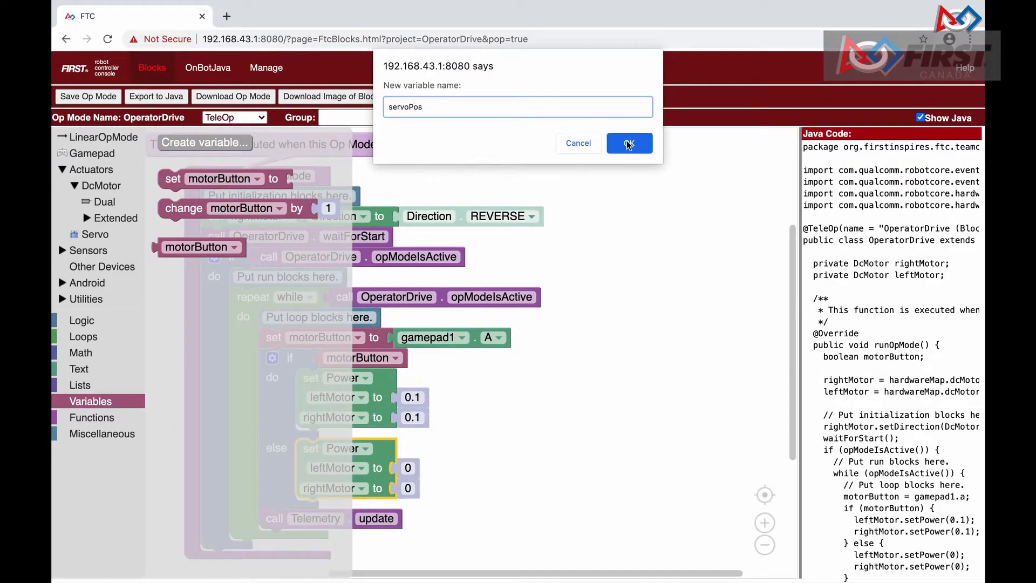
text(oldSer)
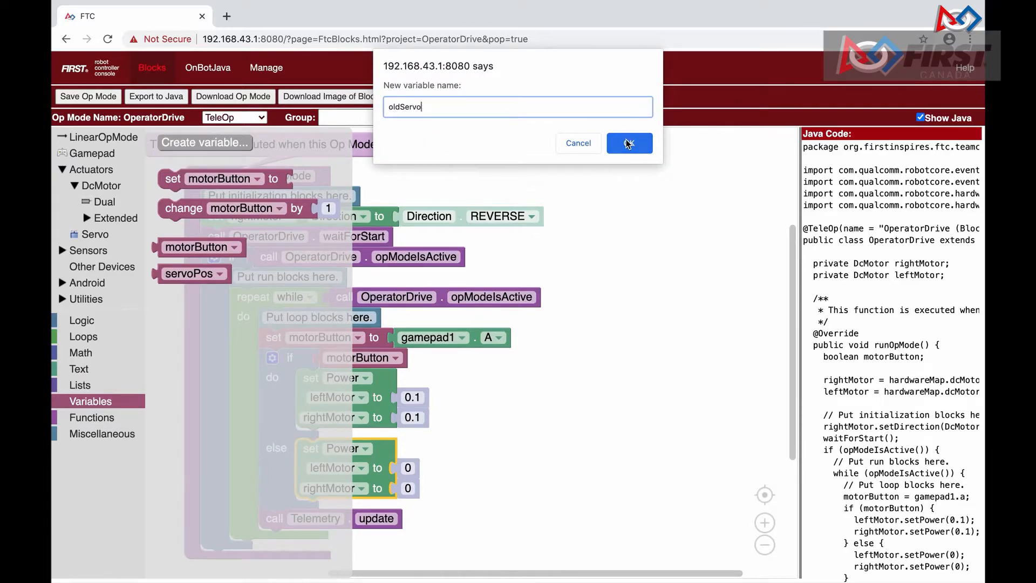
click(628, 142)
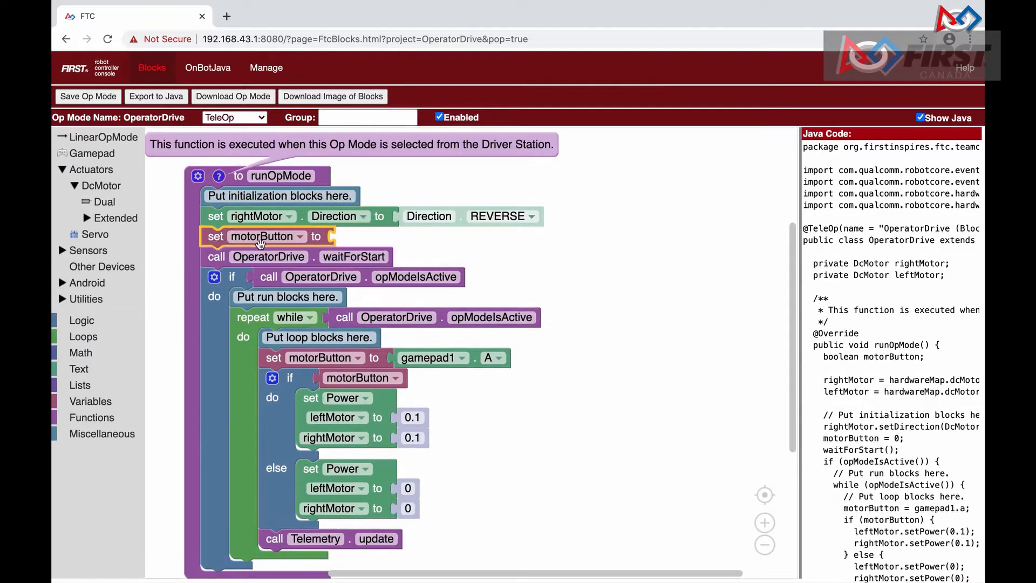
- Initialize servoPos to 0 and oldServoButton to false in init
click(80, 352)
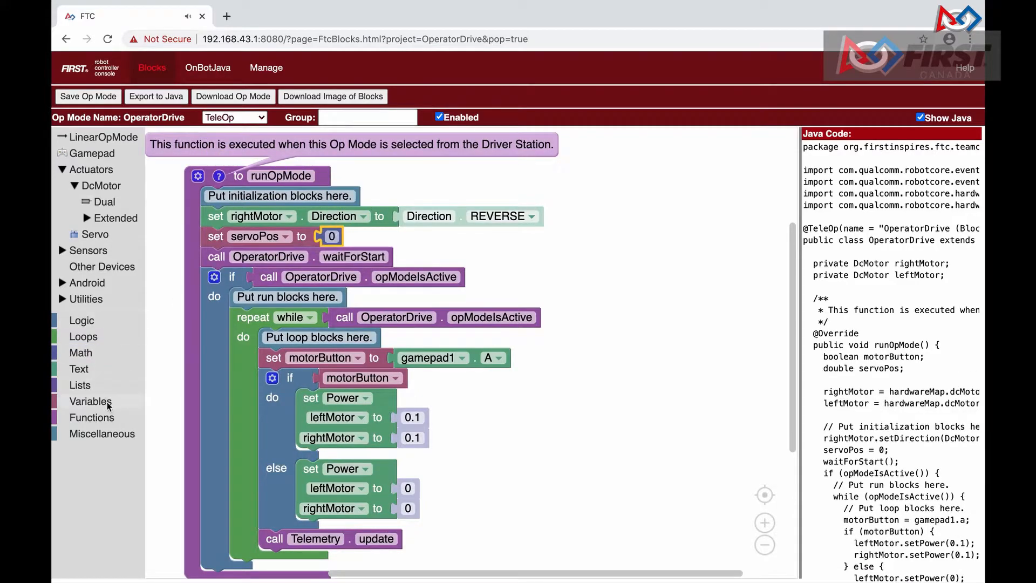
click(297, 257)
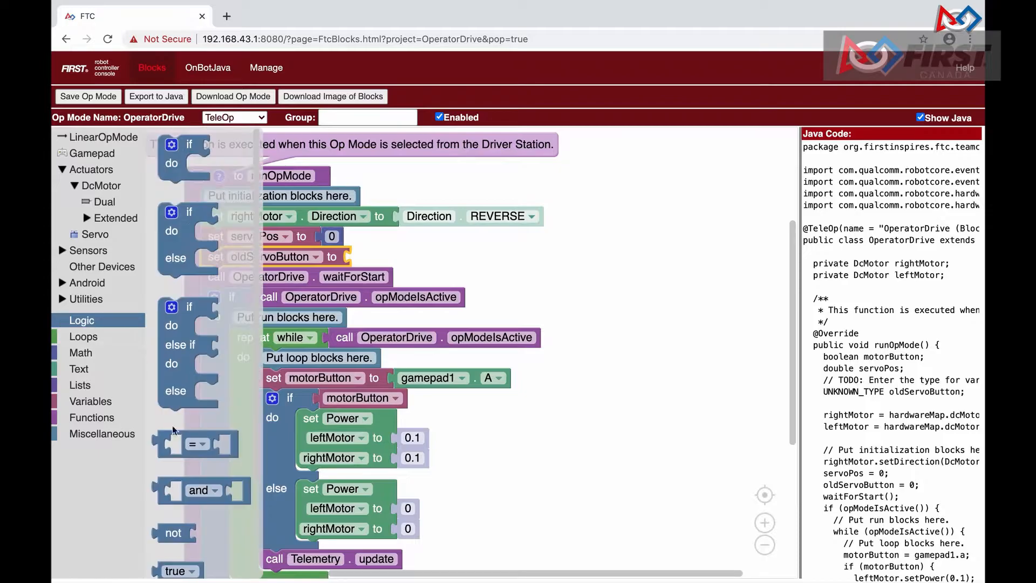
click(374, 257)
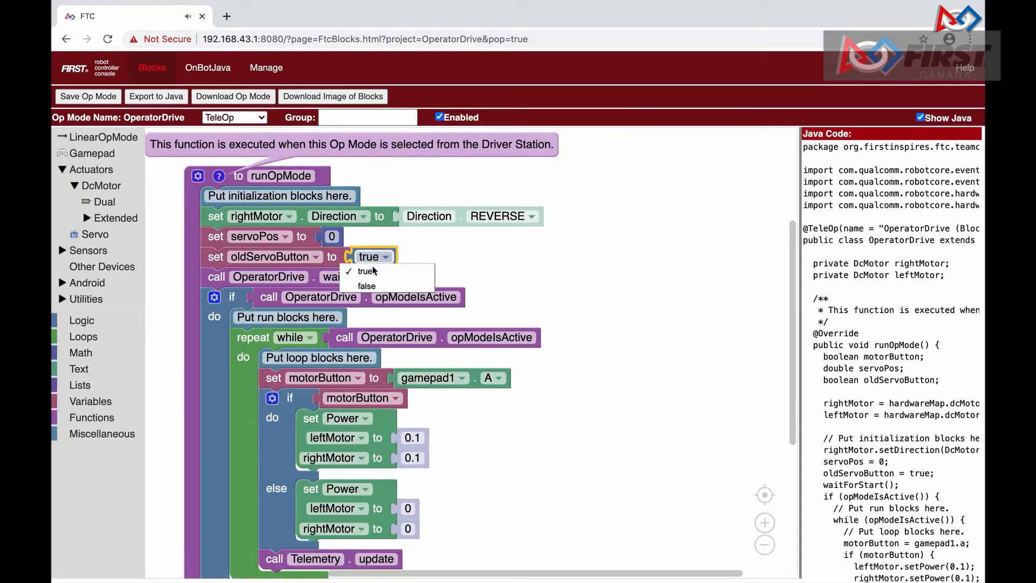
click(366, 285)
text(servoButton)
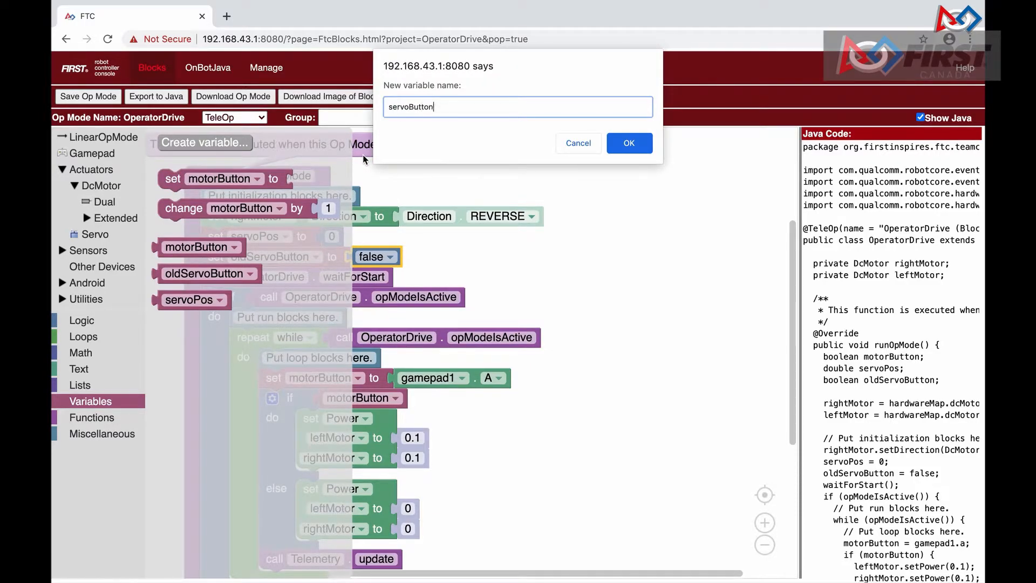
- Create servoButton, assign it from gamepad1 X in the loop, and start an oldServoButton assignment after the if/else
click(628, 142)
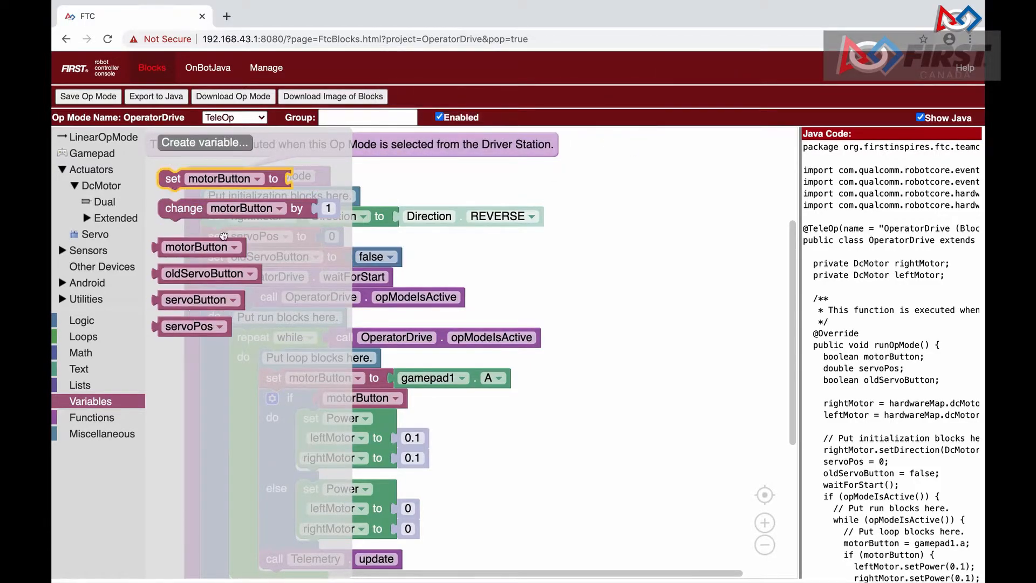
click(353, 397)
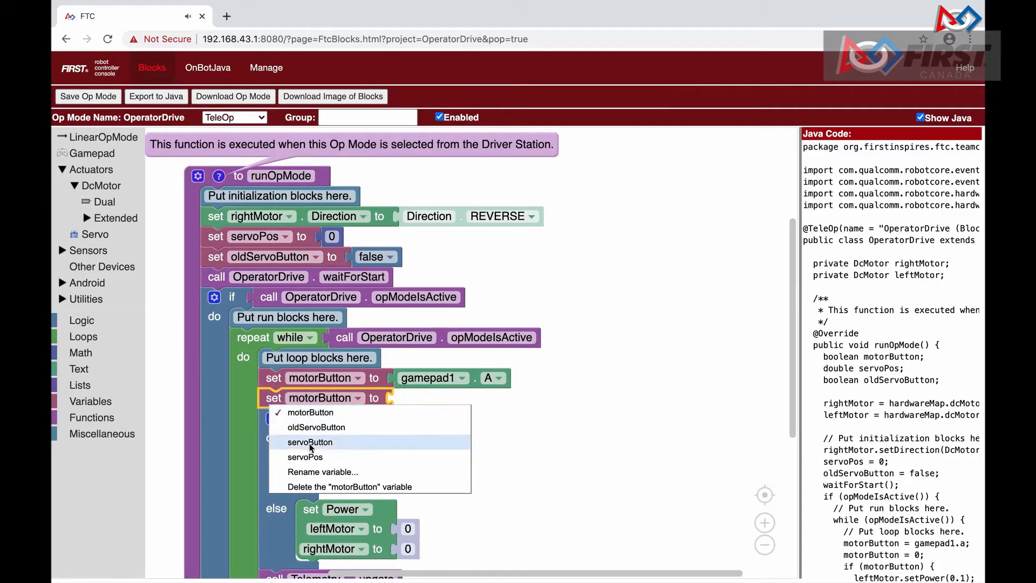
click(310, 443)
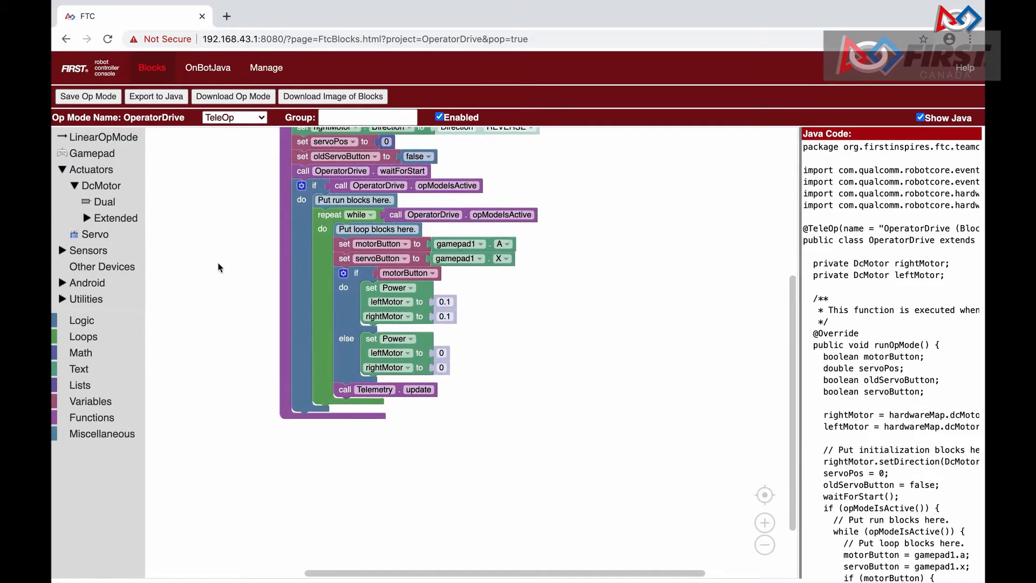
mouse_move(202, 258)
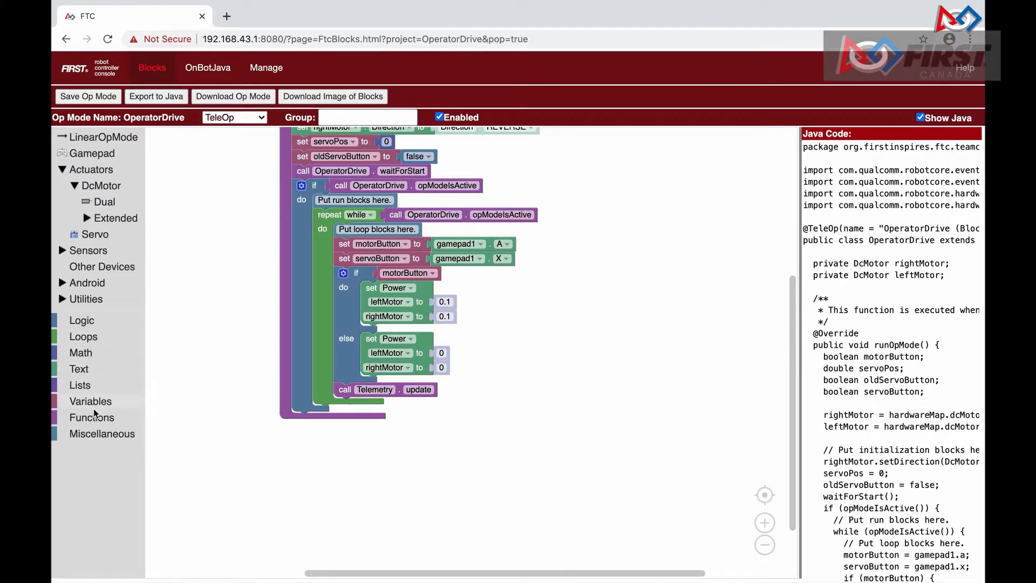
drag(377, 243, 298, 252)
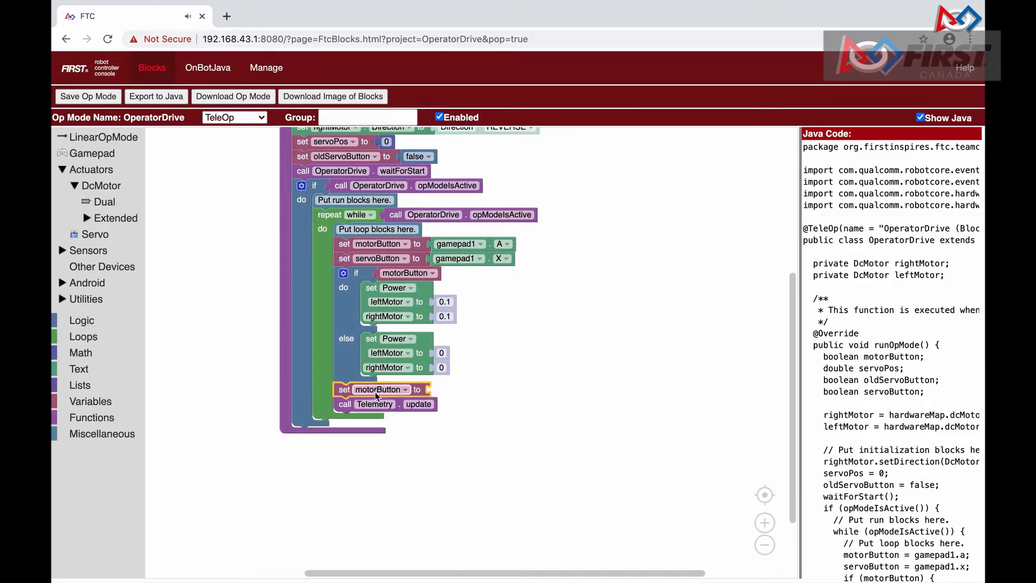
click(408, 388)
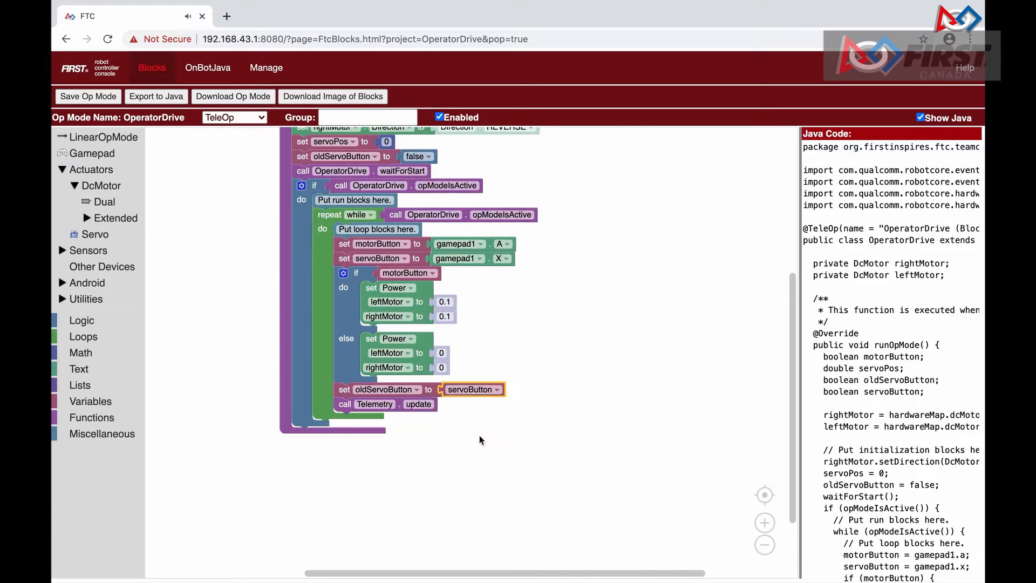
mouse_move(431, 408)
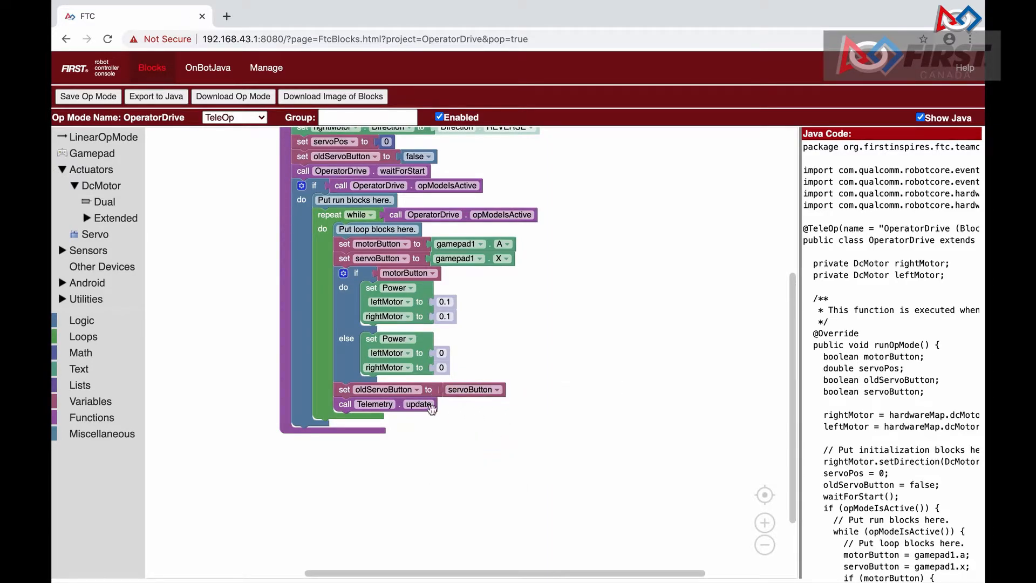
- Add an if block with an 'and' condition whose first operand is servoButton
click(81, 321)
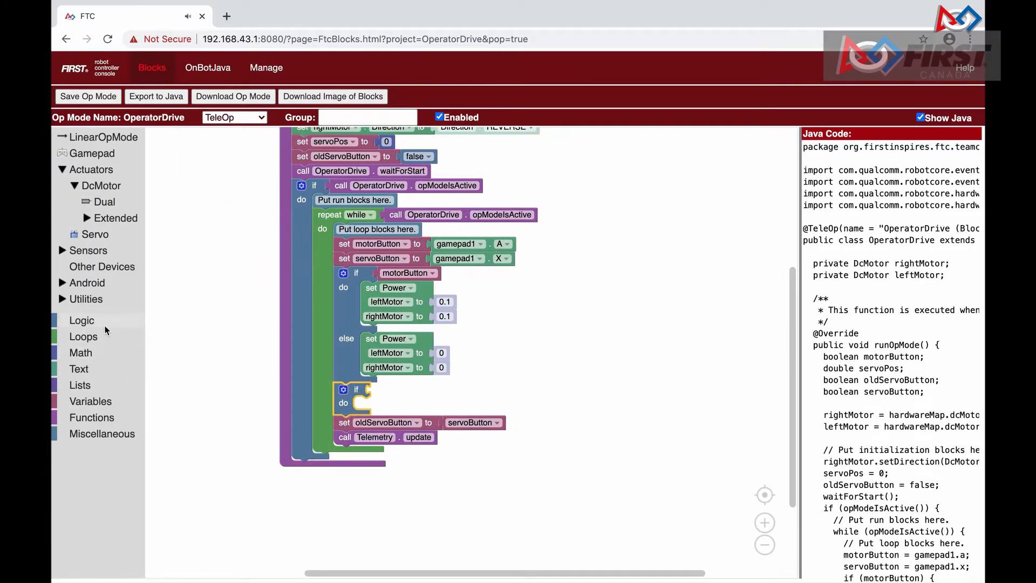
click(81, 319)
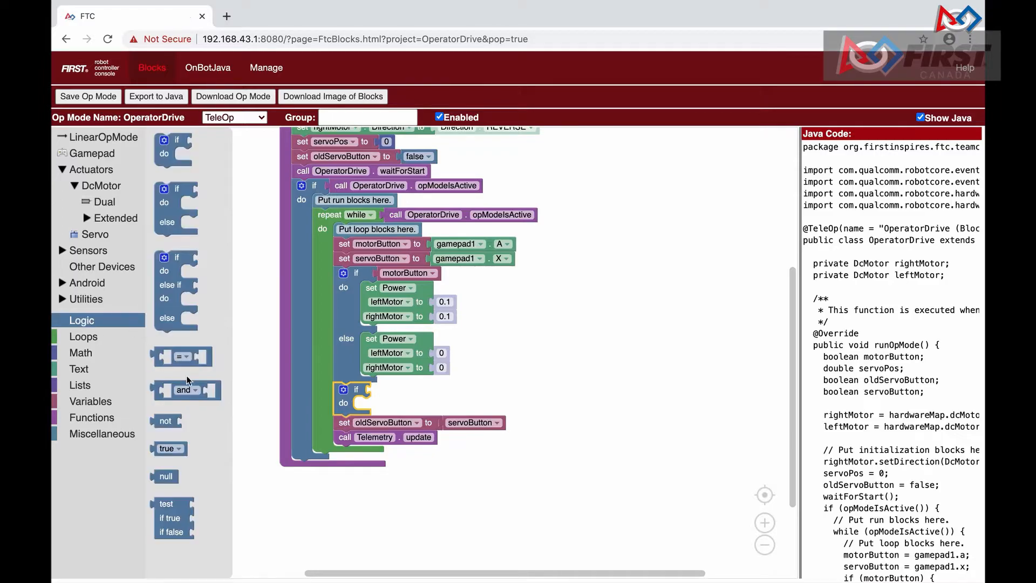
drag(185, 389, 402, 392)
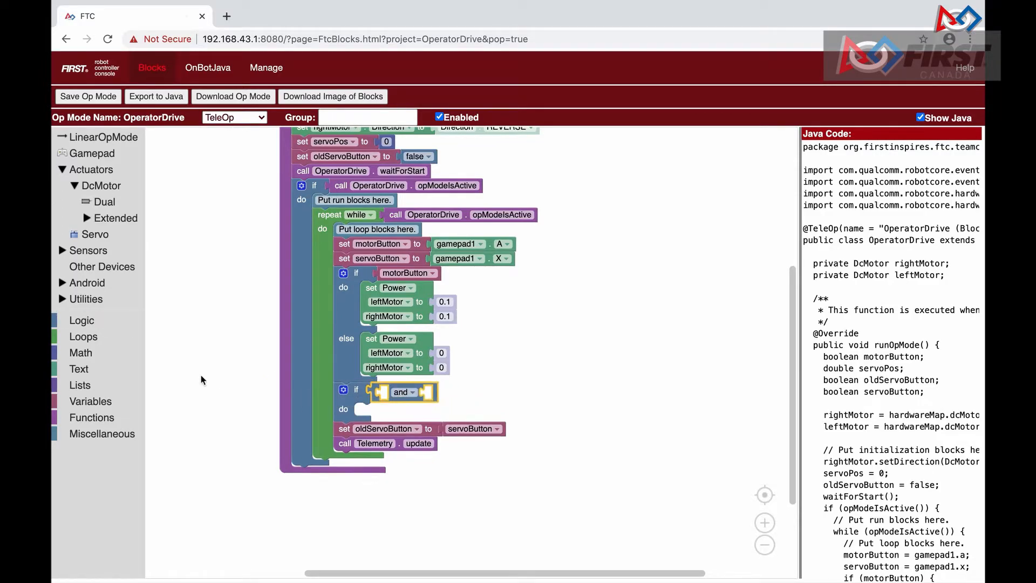
click(90, 401)
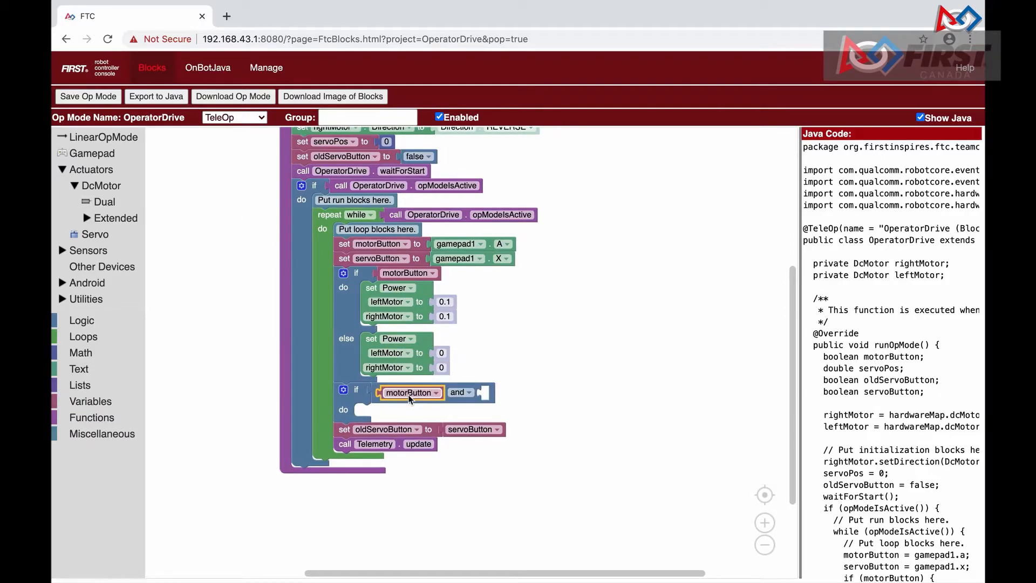
click(411, 392)
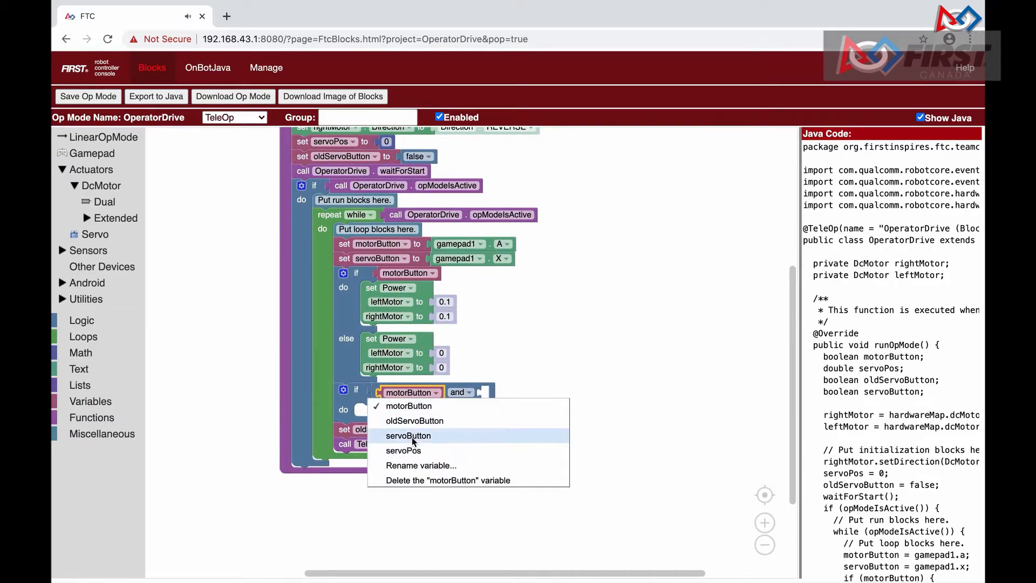
click(408, 435)
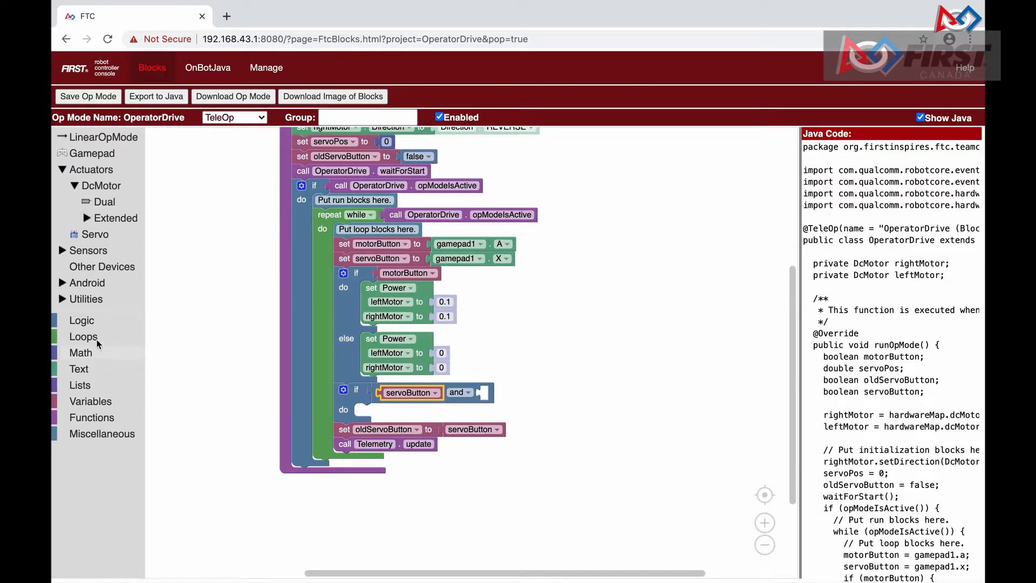
- Make the second operand 'not oldServoButton'
click(81, 320)
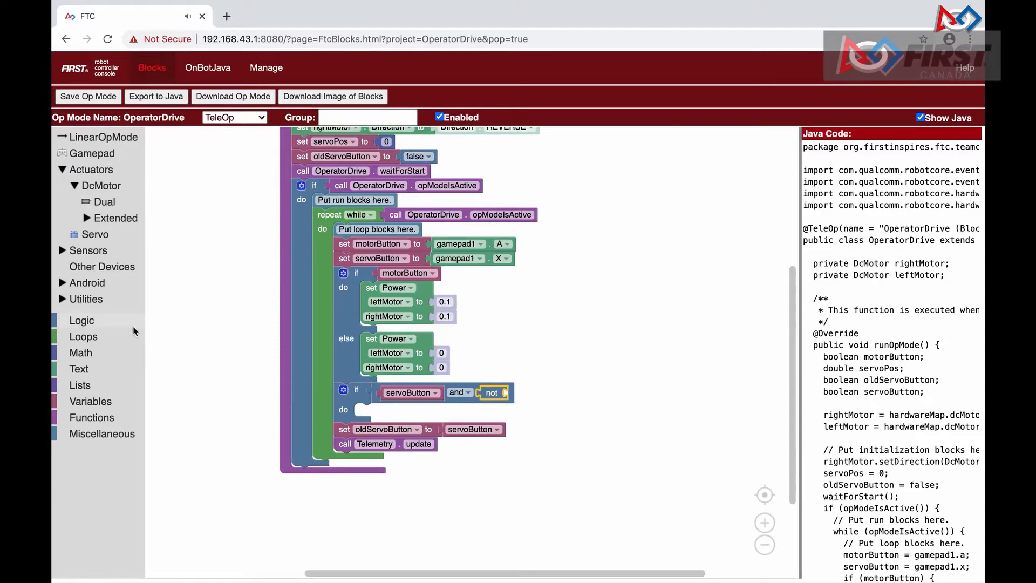
click(91, 401)
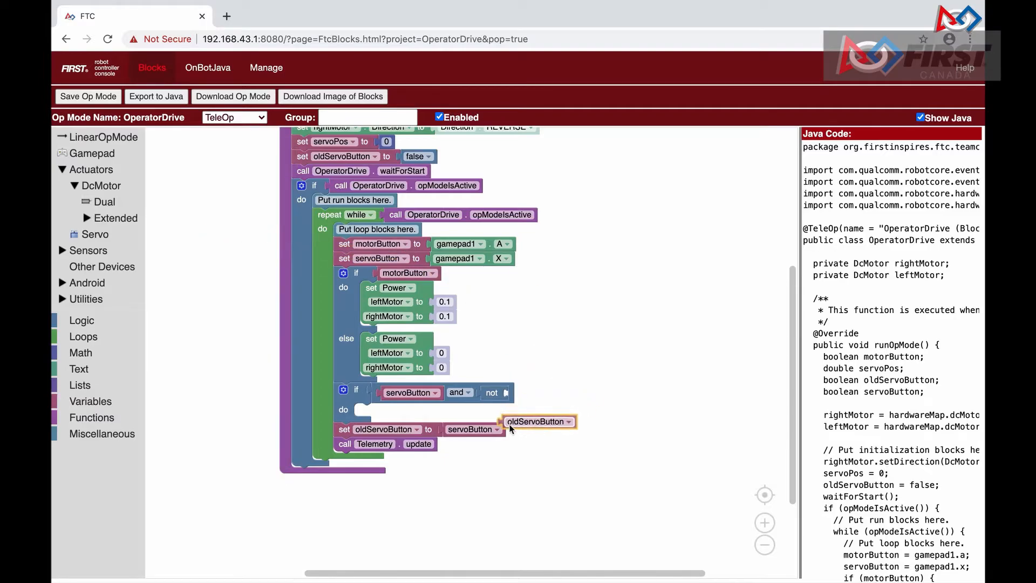
drag(539, 421, 542, 392)
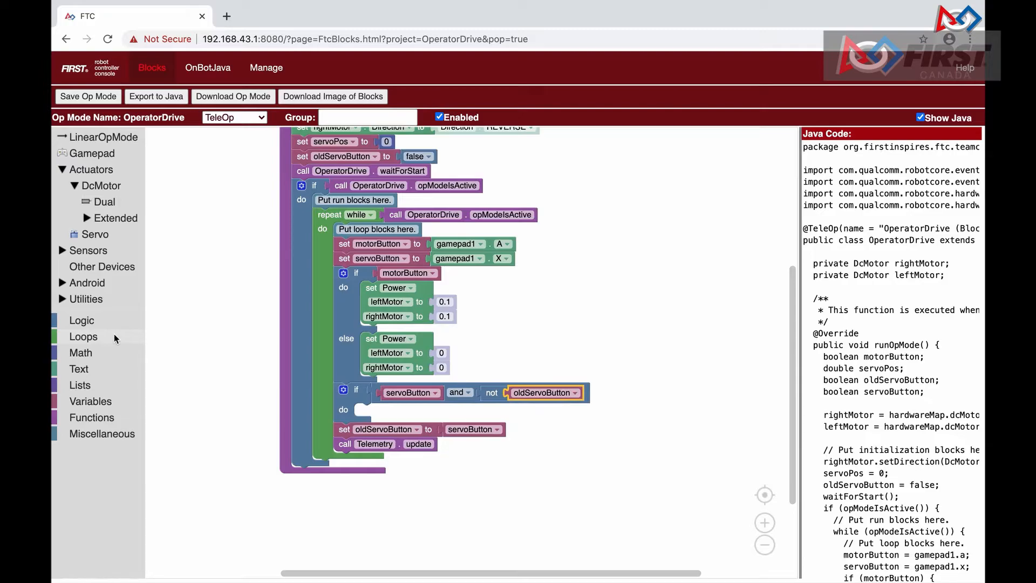
mouse_move(98, 321)
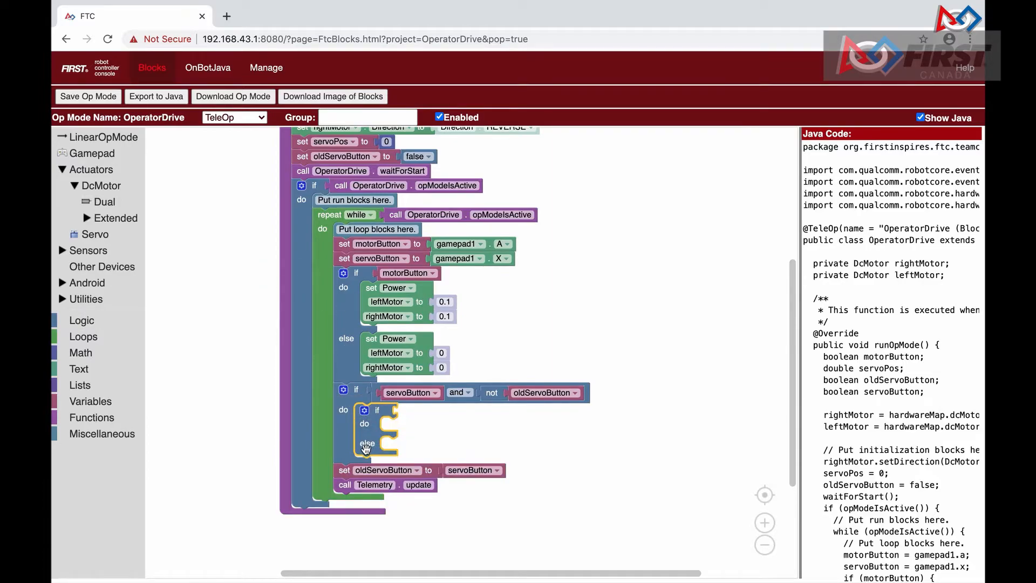
- Nest an if/else on servoPos = 0 whose do branch sets frontServo 0, backServo 1 and servoPos
click(81, 320)
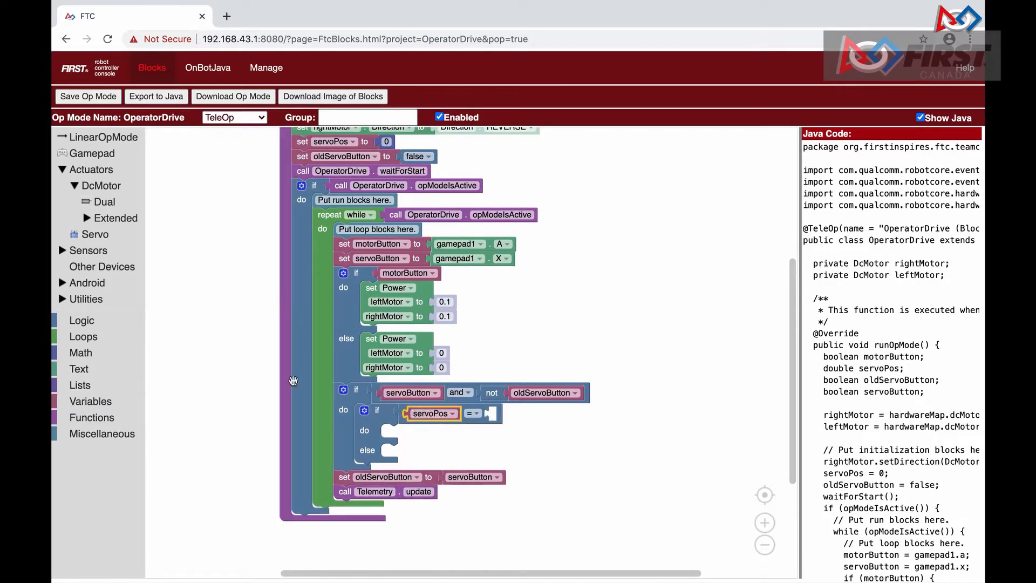
click(81, 352)
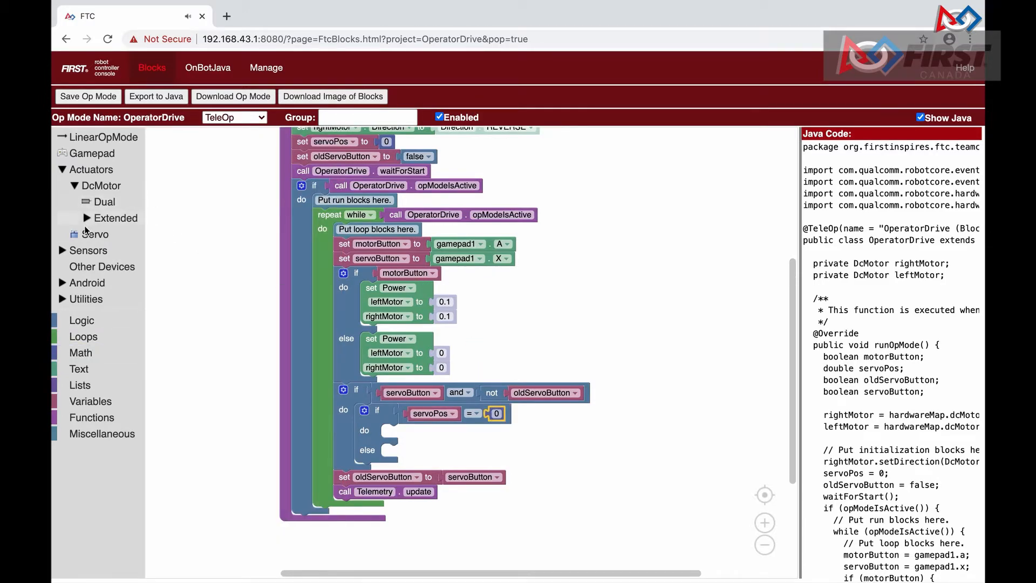
drag(95, 234, 423, 429)
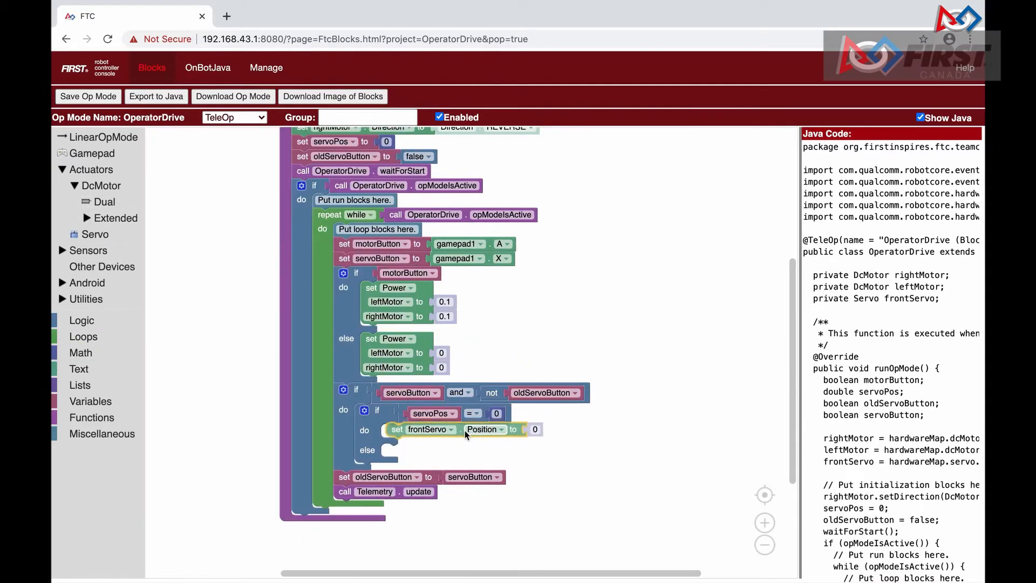
mouse_move(476, 430)
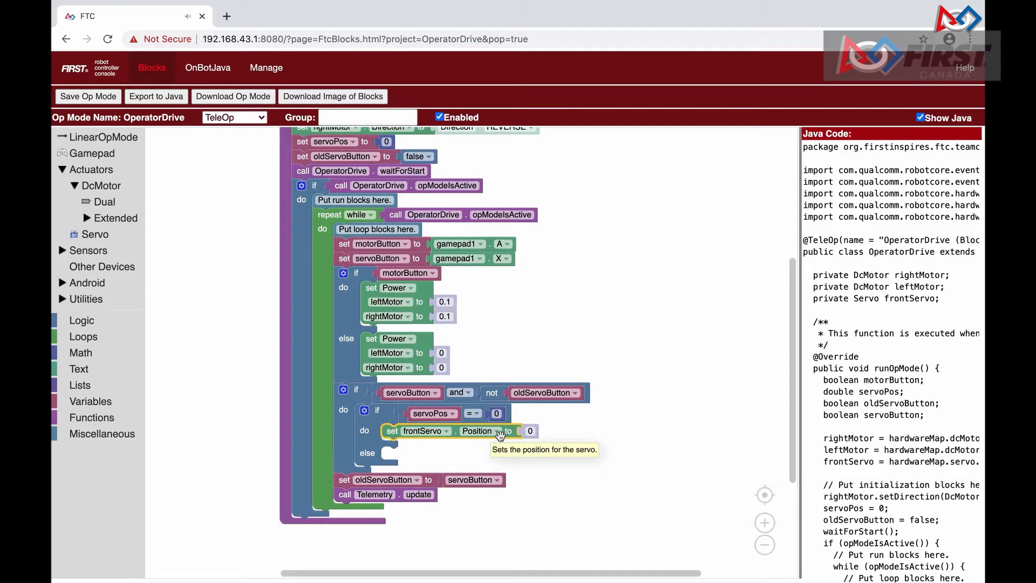
click(529, 431)
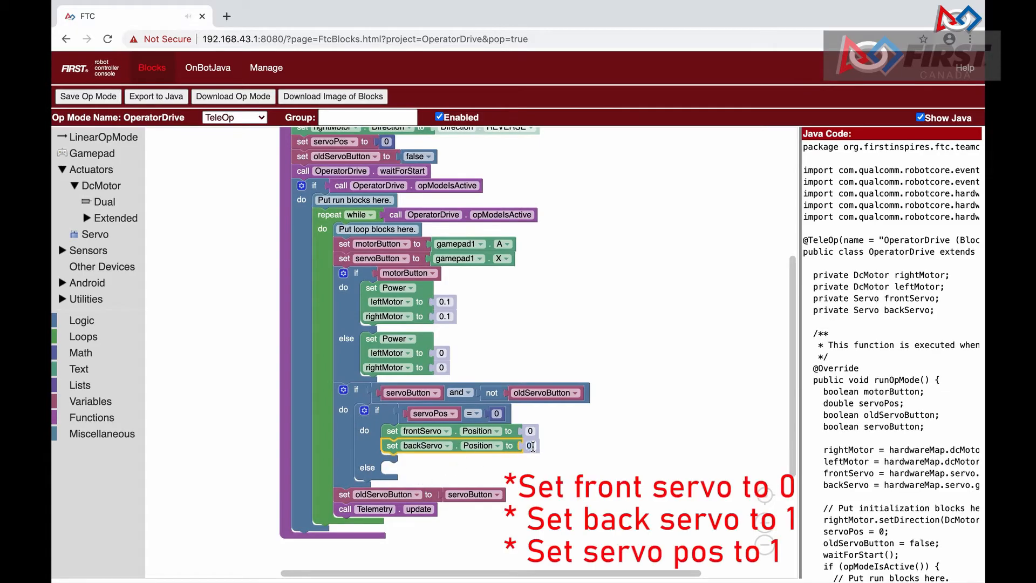
click(91, 401)
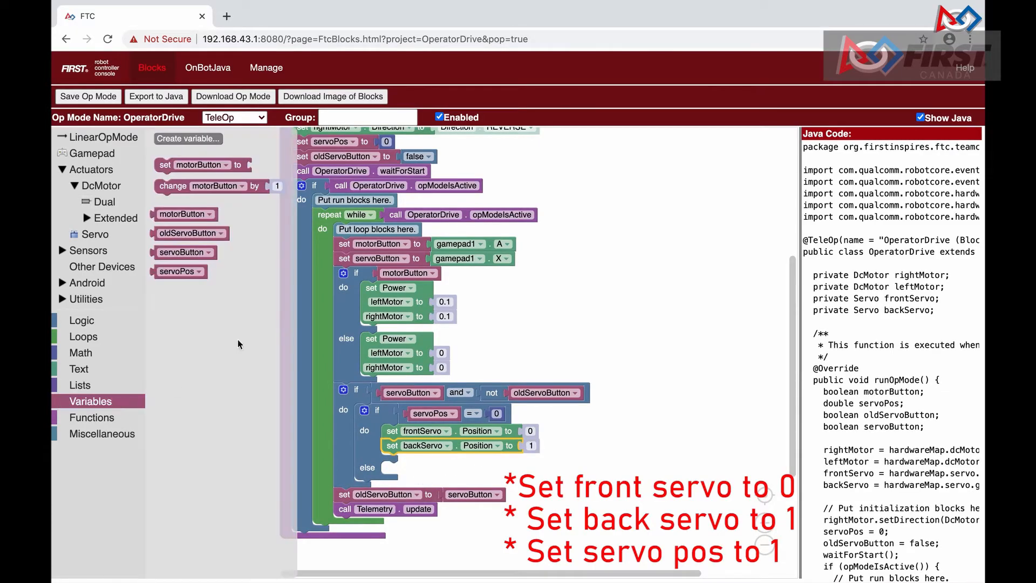
click(454, 460)
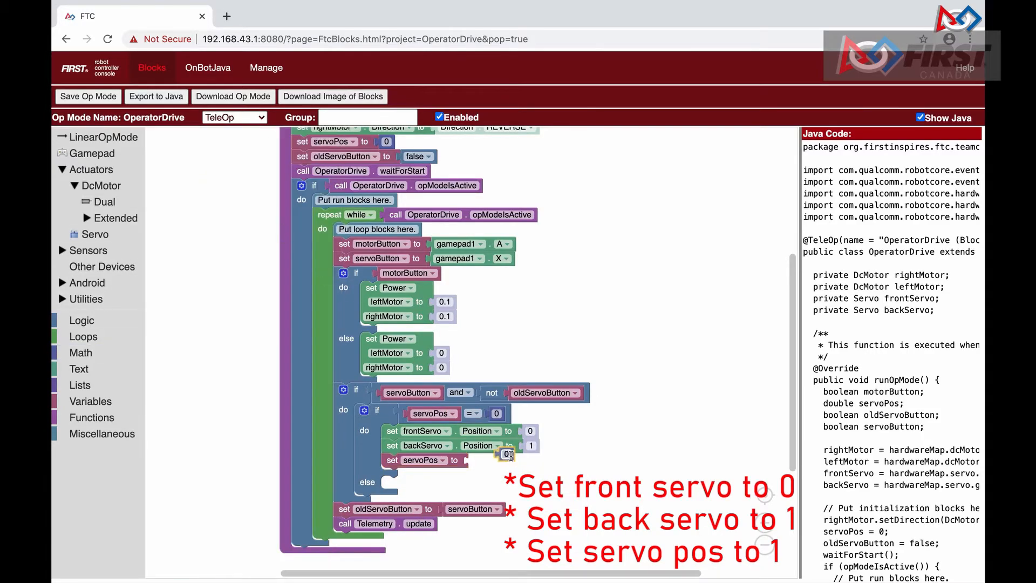
- Set servoPos to 1 in do; in else set frontServo and backServo to 0.5 and add set servoPos
click(95, 234)
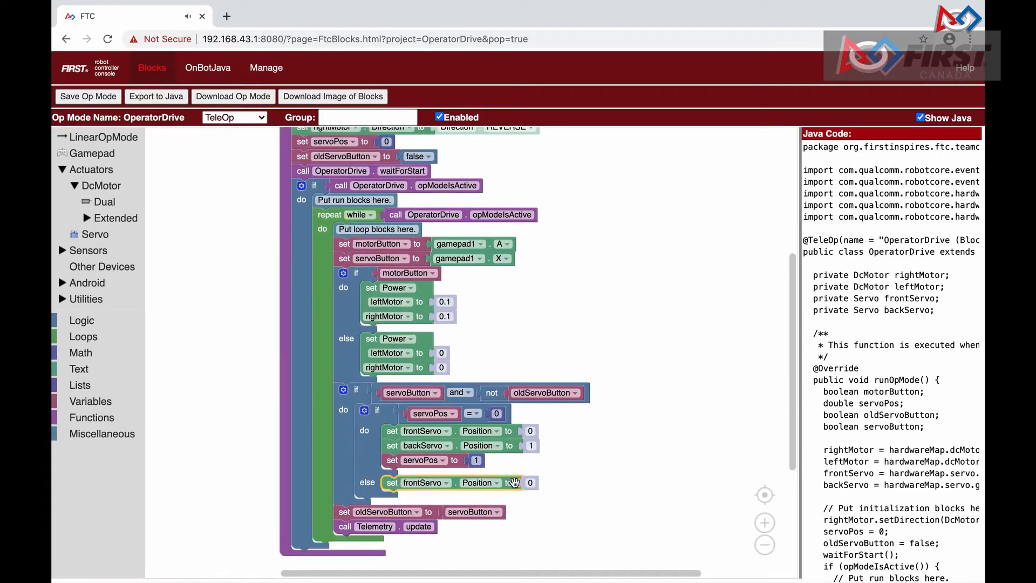
text(0.5)
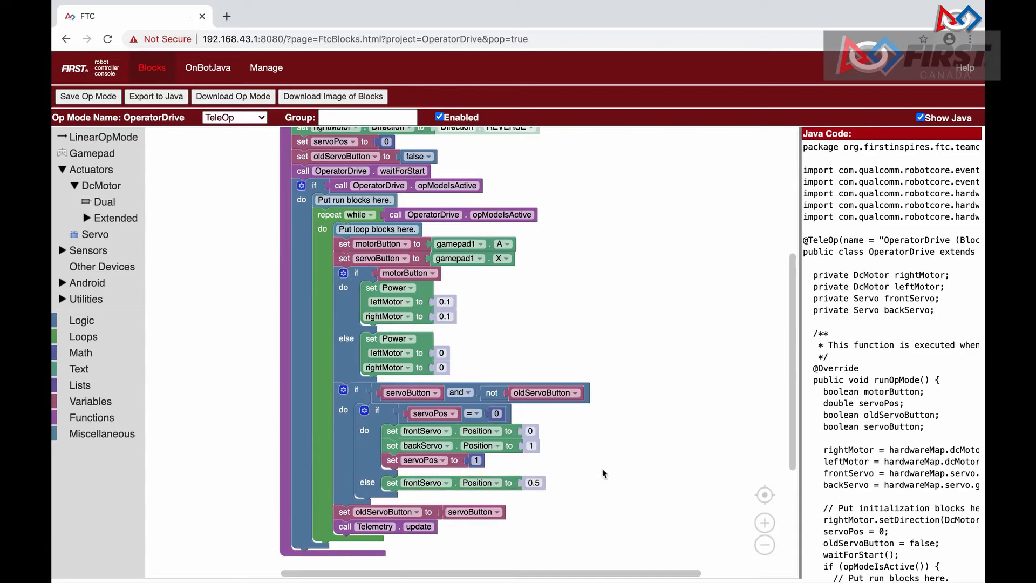
click(95, 235)
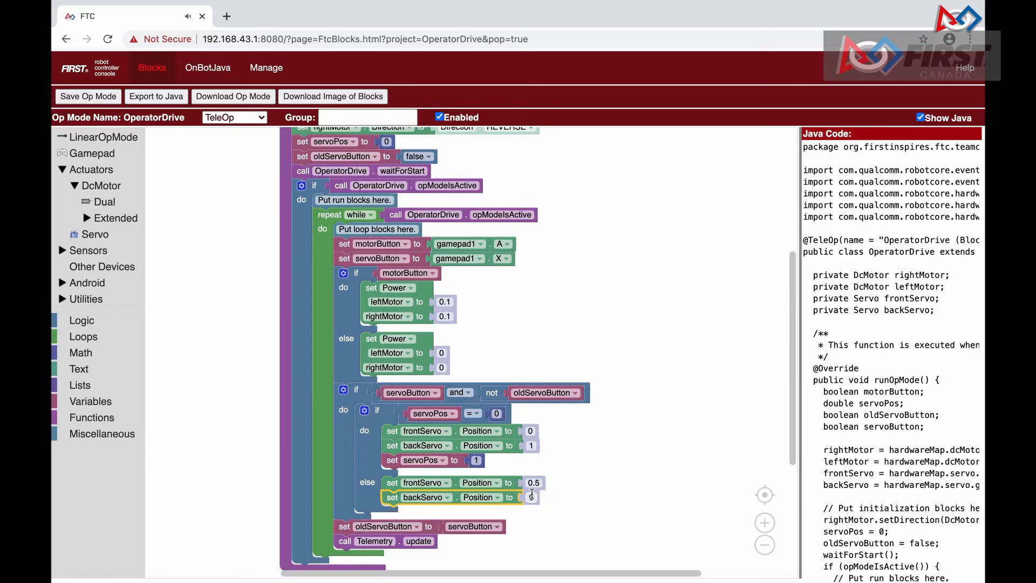
text(0.5)
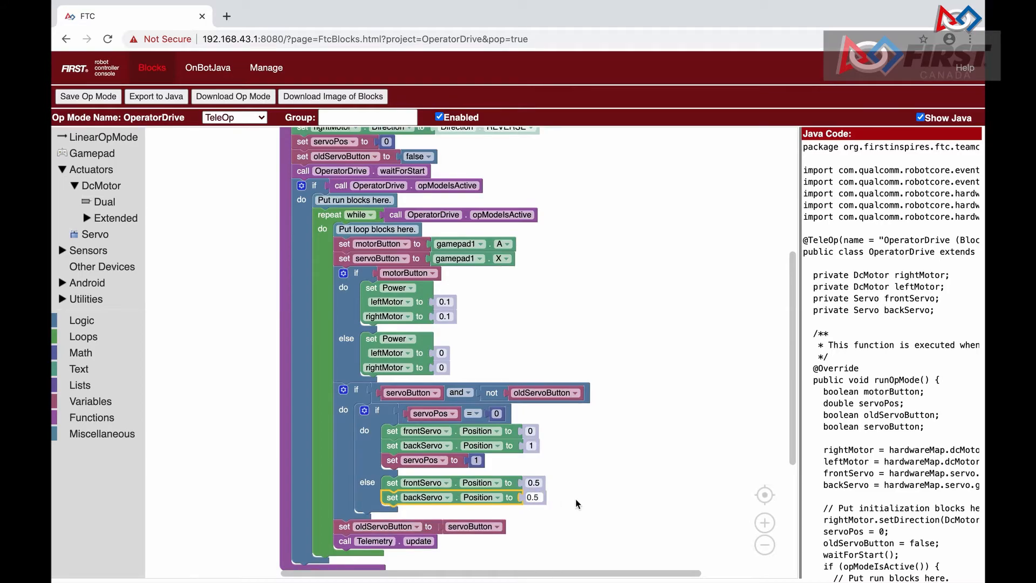
click(91, 402)
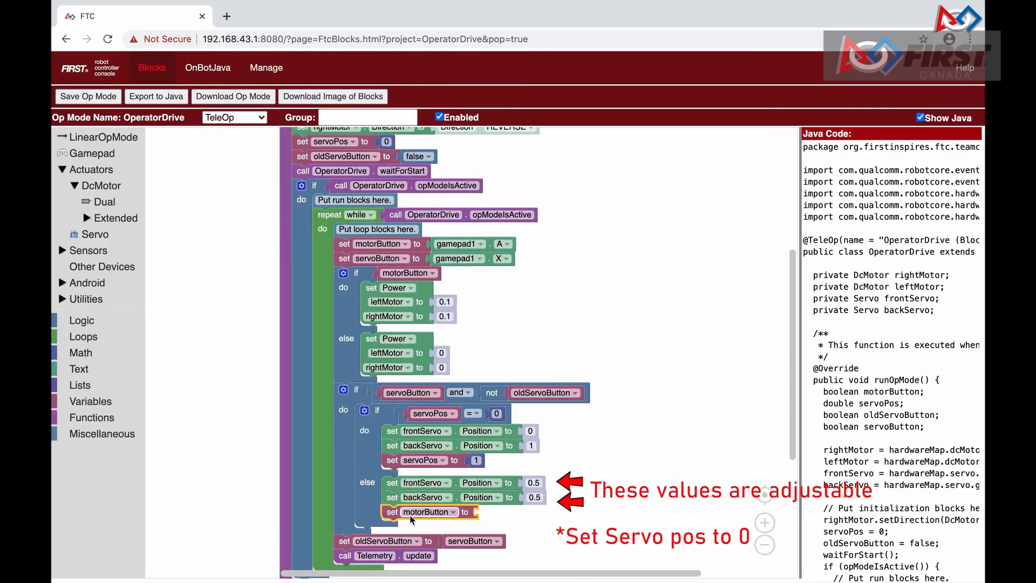
click(428, 511)
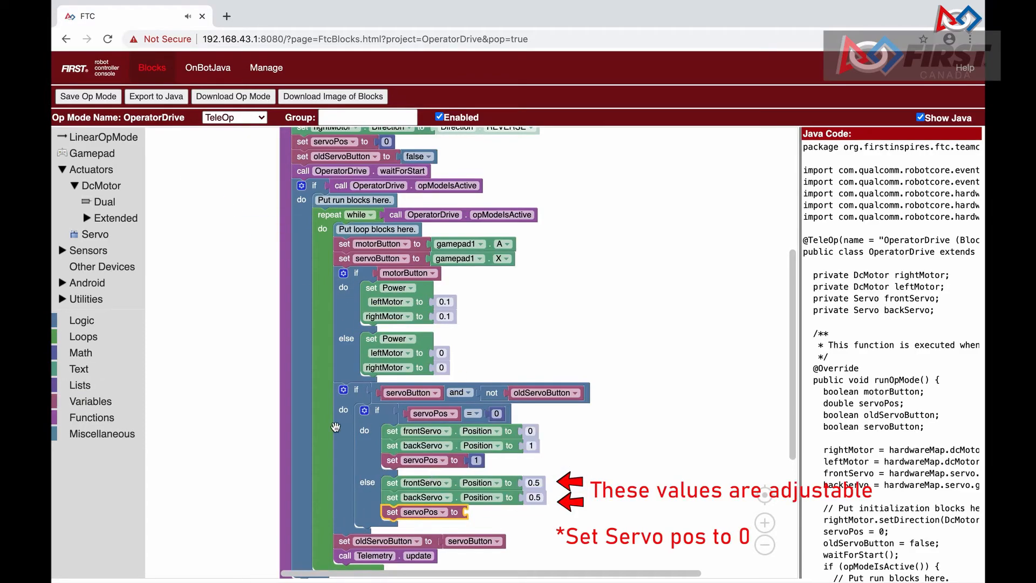
click(81, 351)
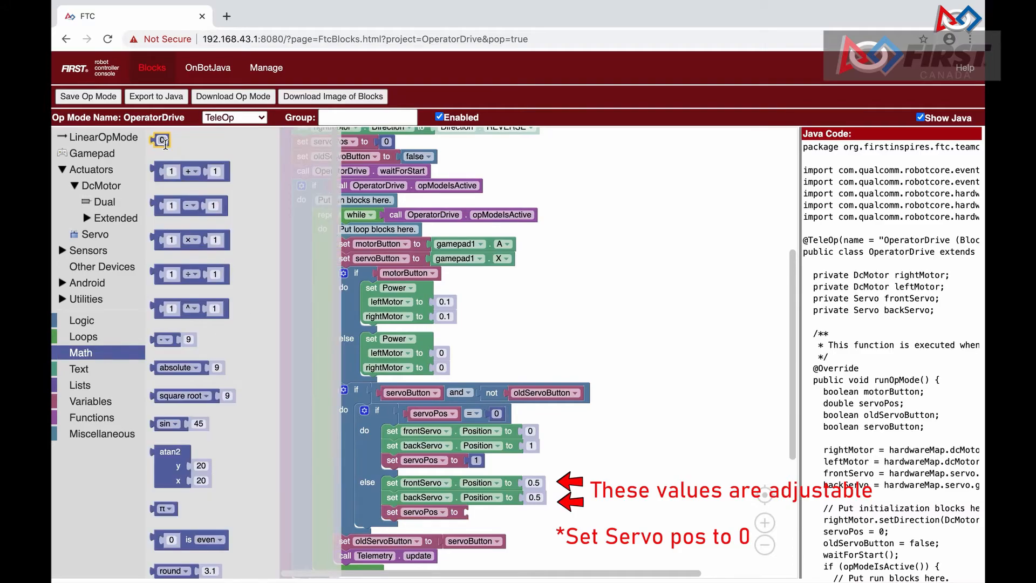